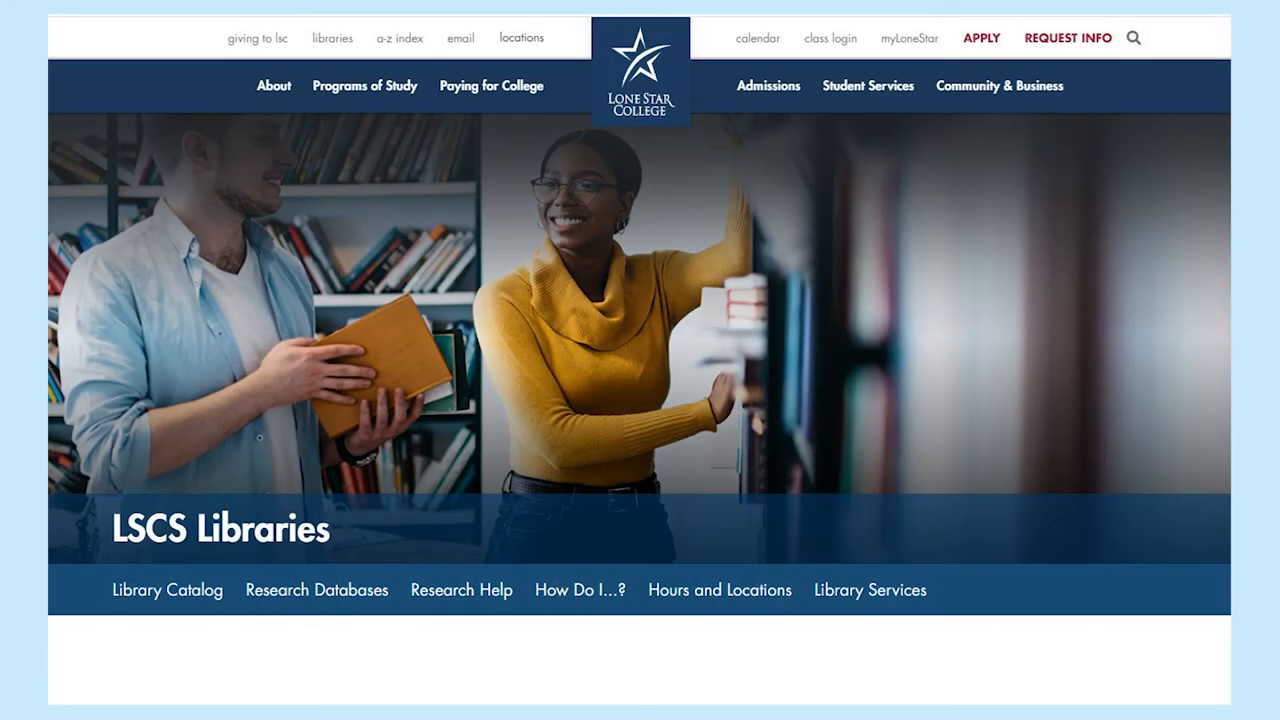
- Reach the Library Catalog search page from the LSCS Libraries navigation bar
{"action": "left_click", "coordinate": [166, 590]}
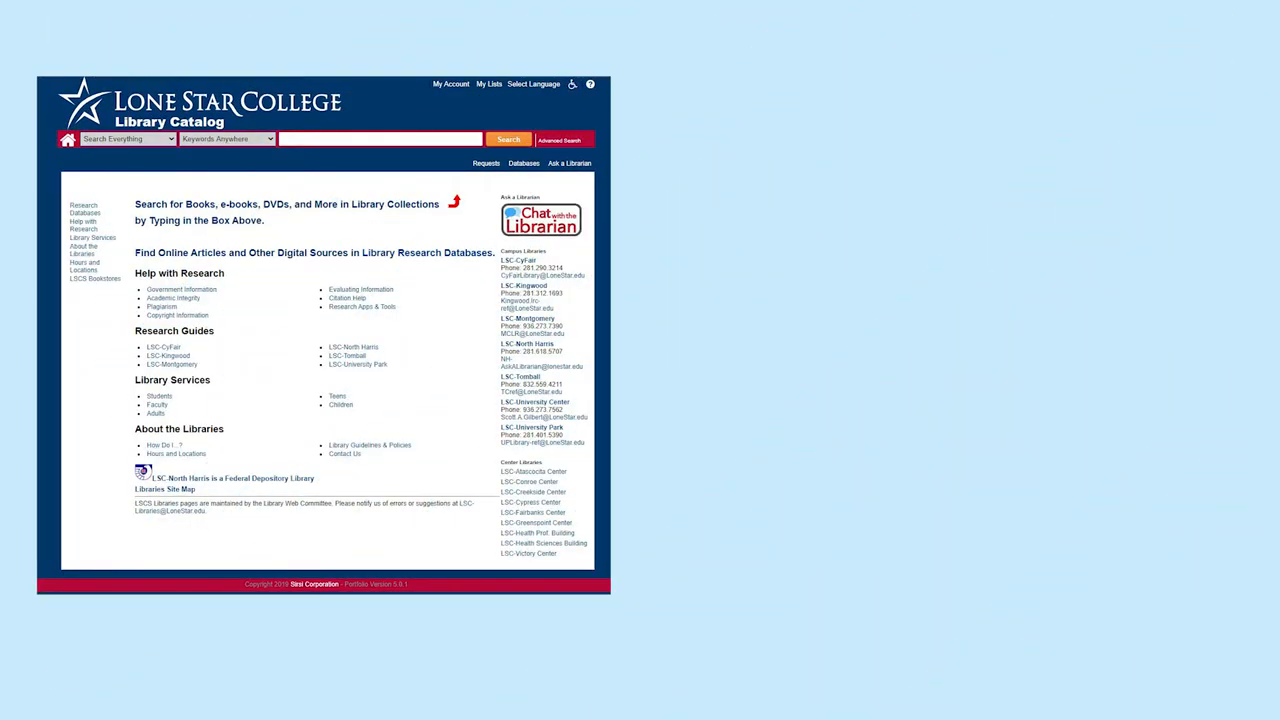